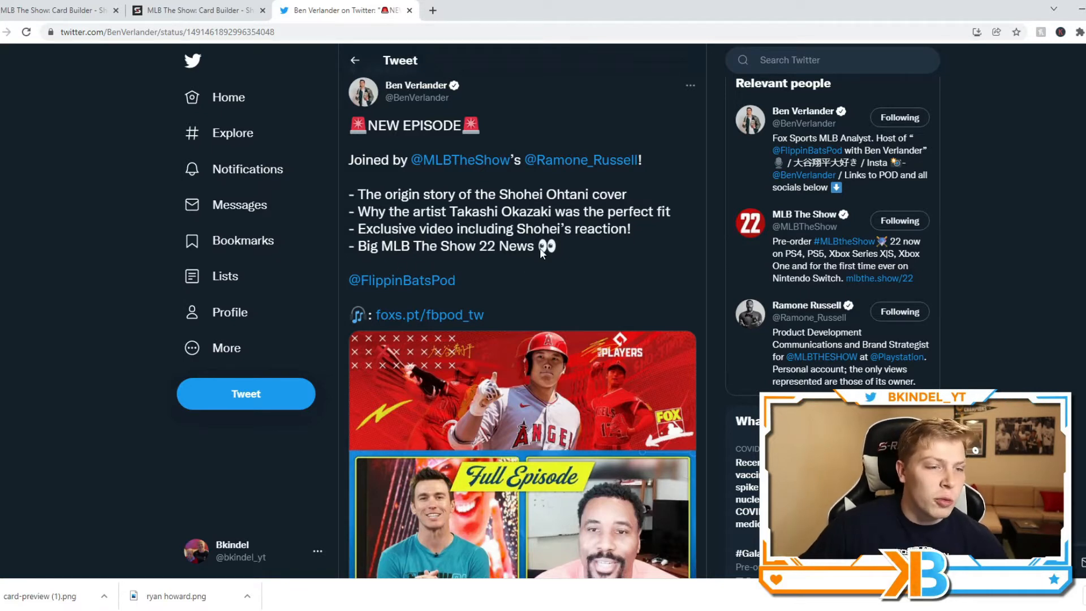
left_click_drag(360, 245, 536, 245)
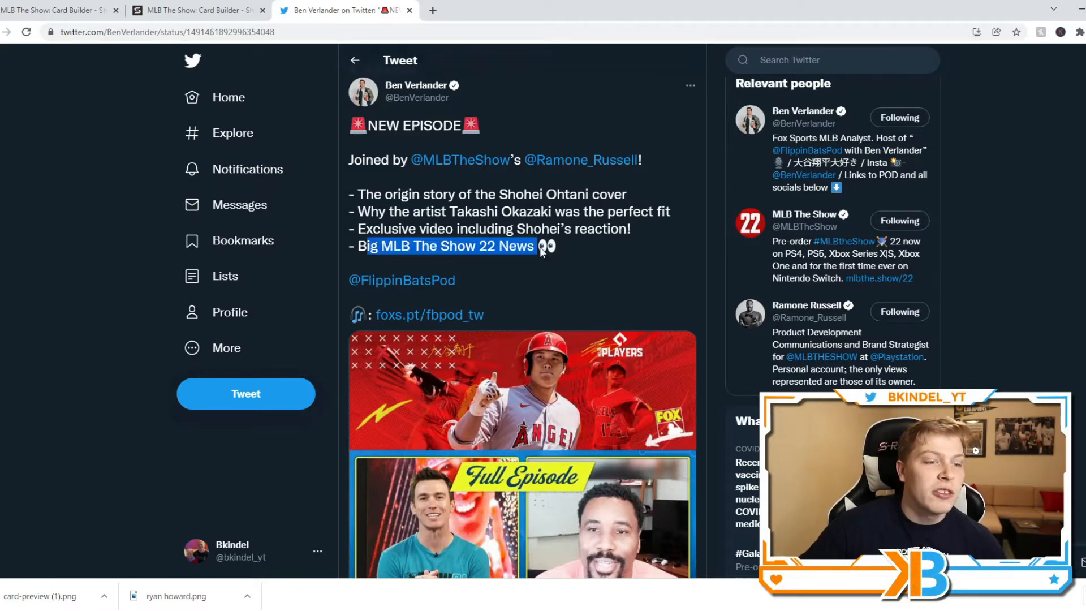
mouse_move(581, 189)
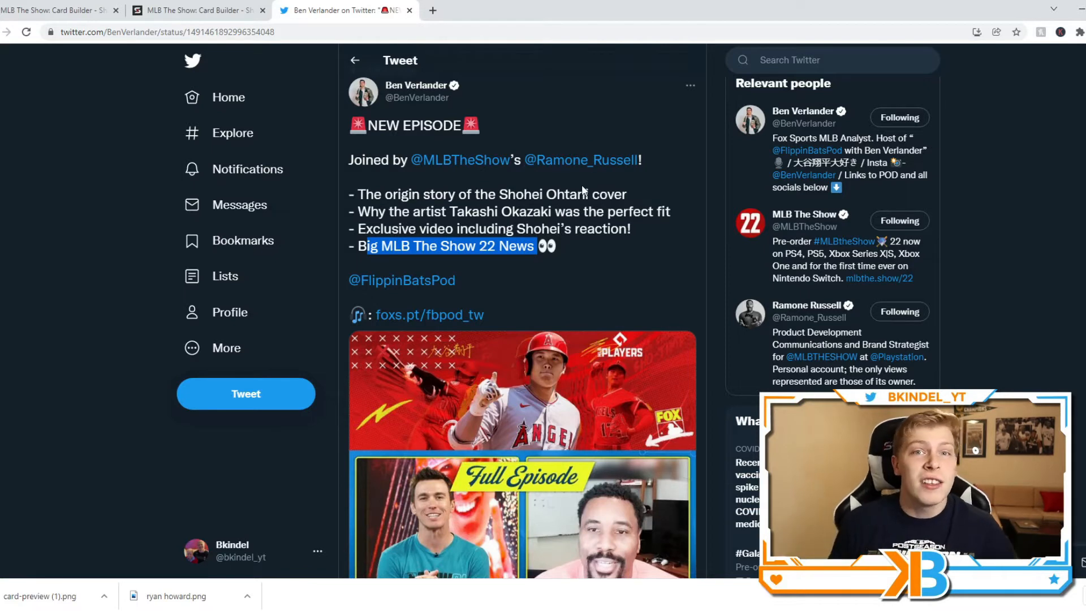
mouse_move(547, 168)
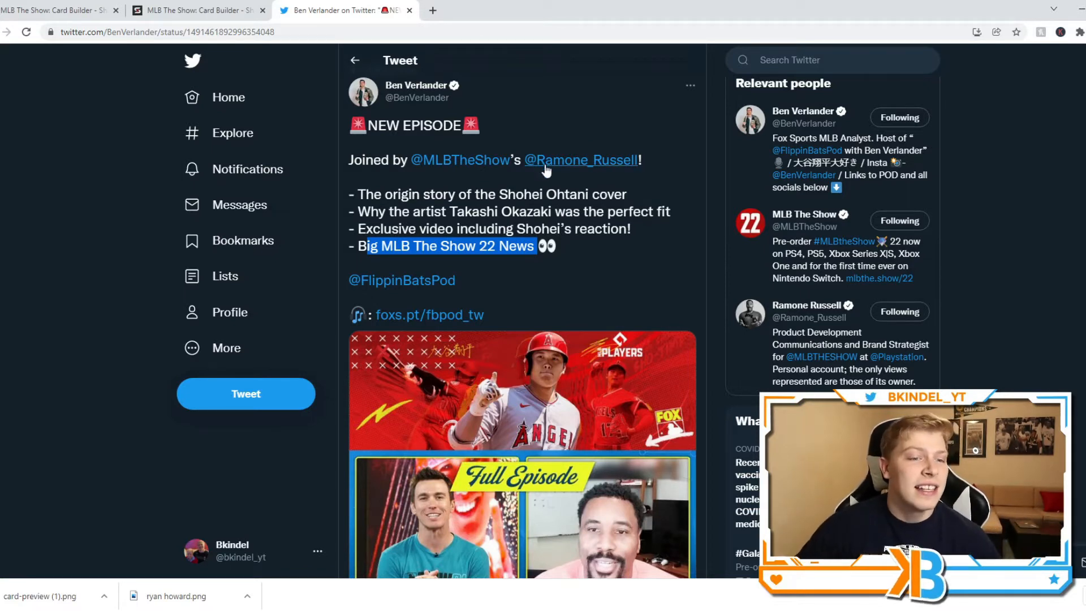
left_click(581, 159)
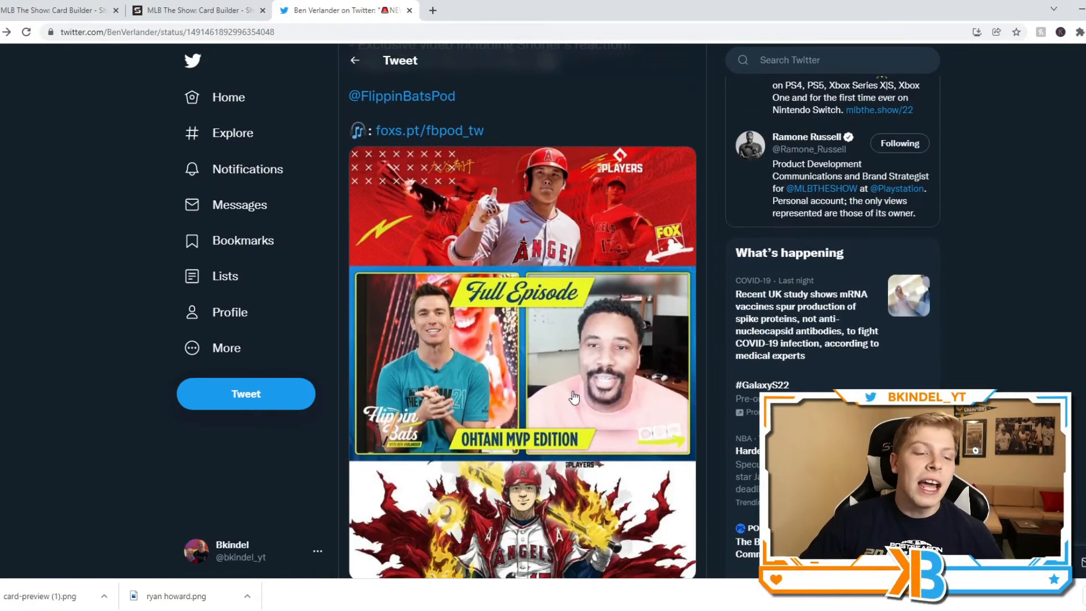
scroll("down", 3)
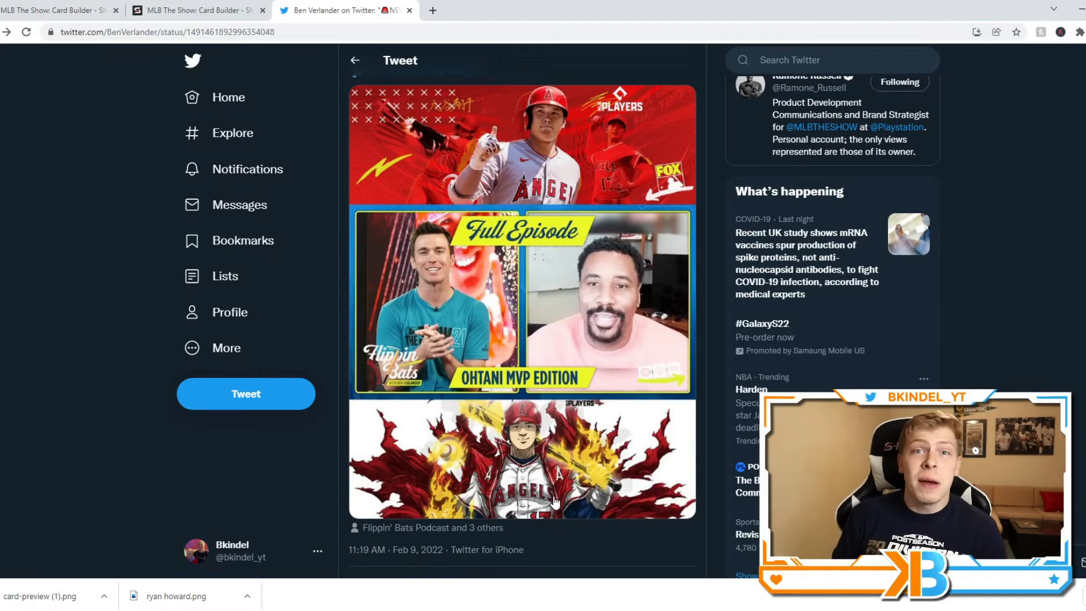
mouse_move(670, 430)
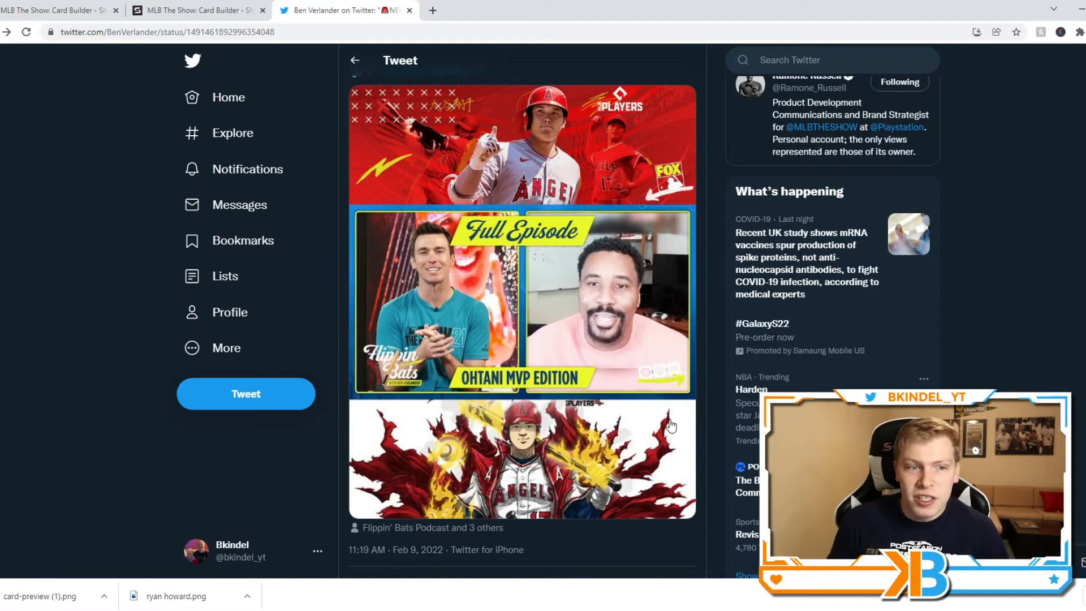
left_click(547, 463)
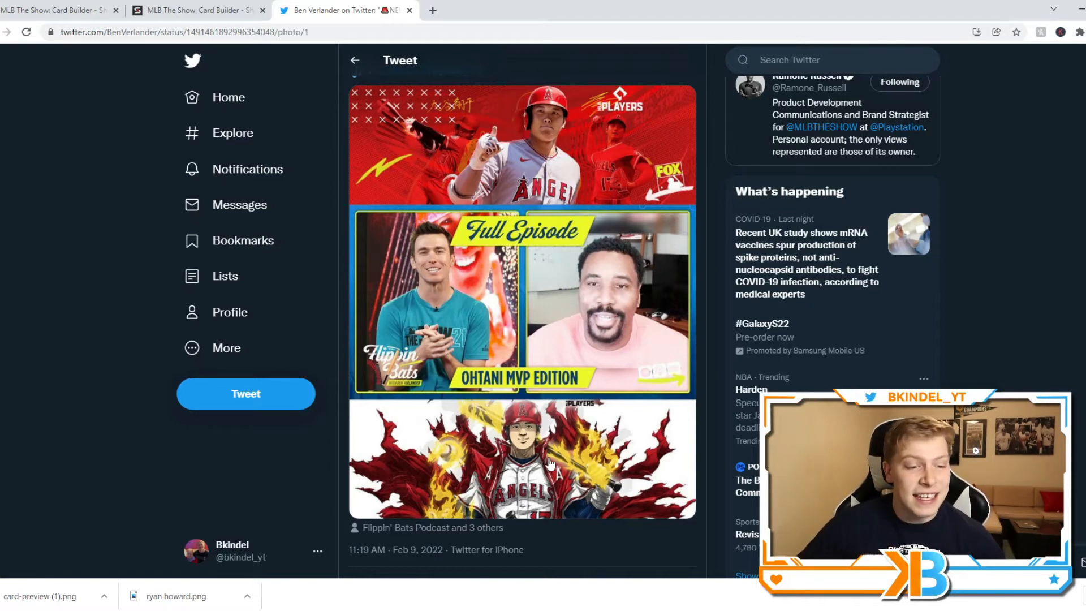
left_click(521, 301)
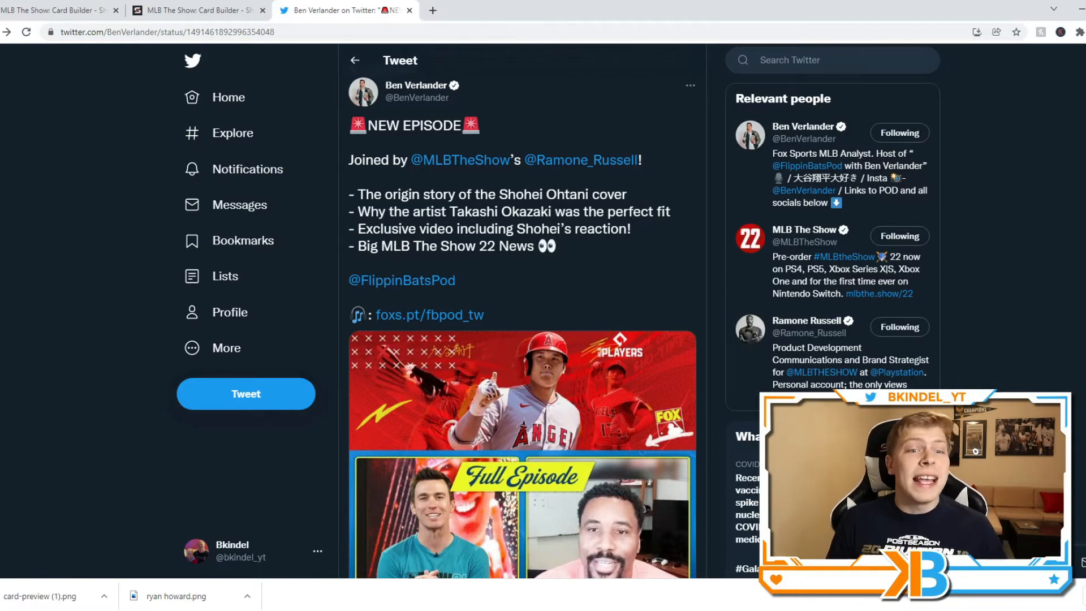
scroll("down", 3)
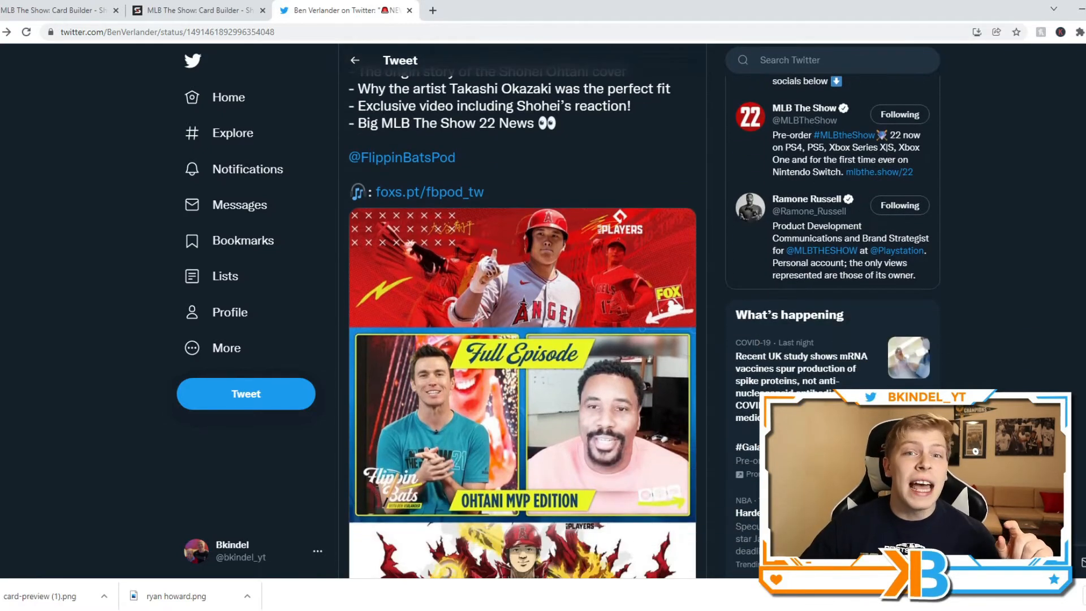
scroll("down", 3)
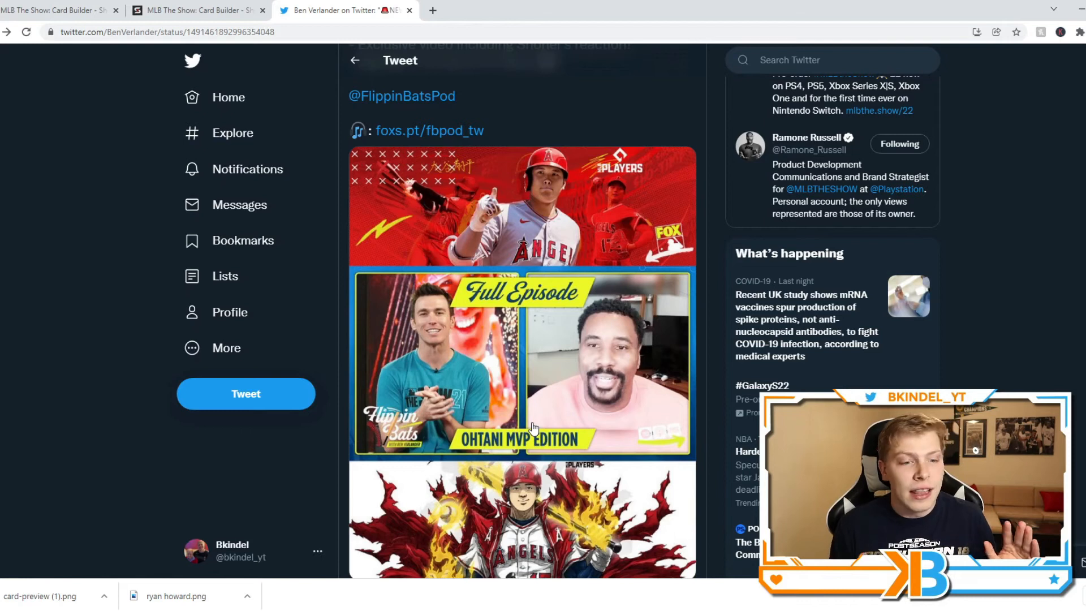
scroll("down", 3)
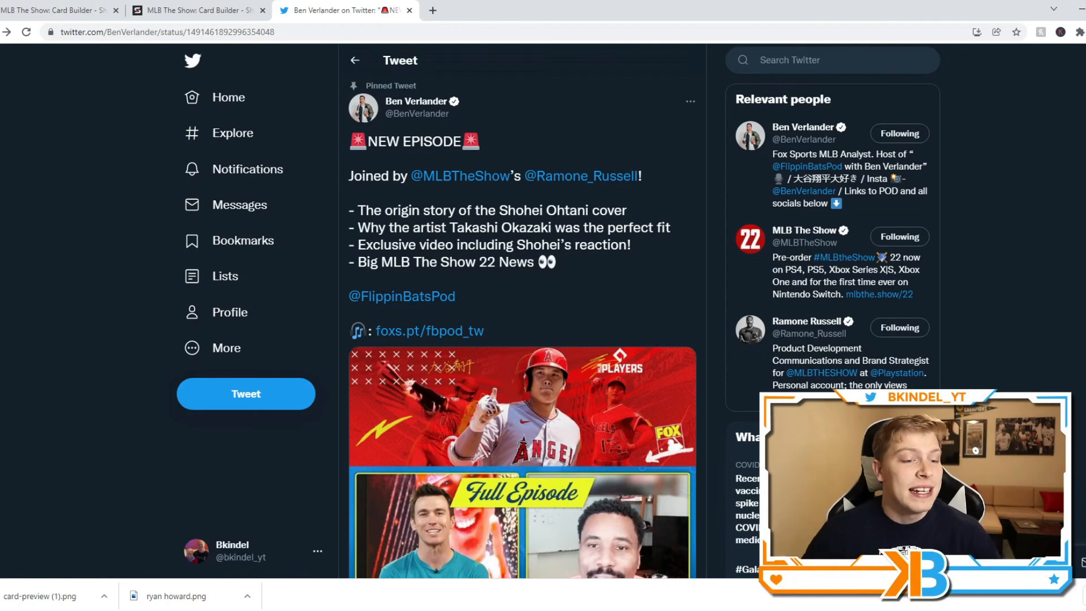
scroll("down", 3)
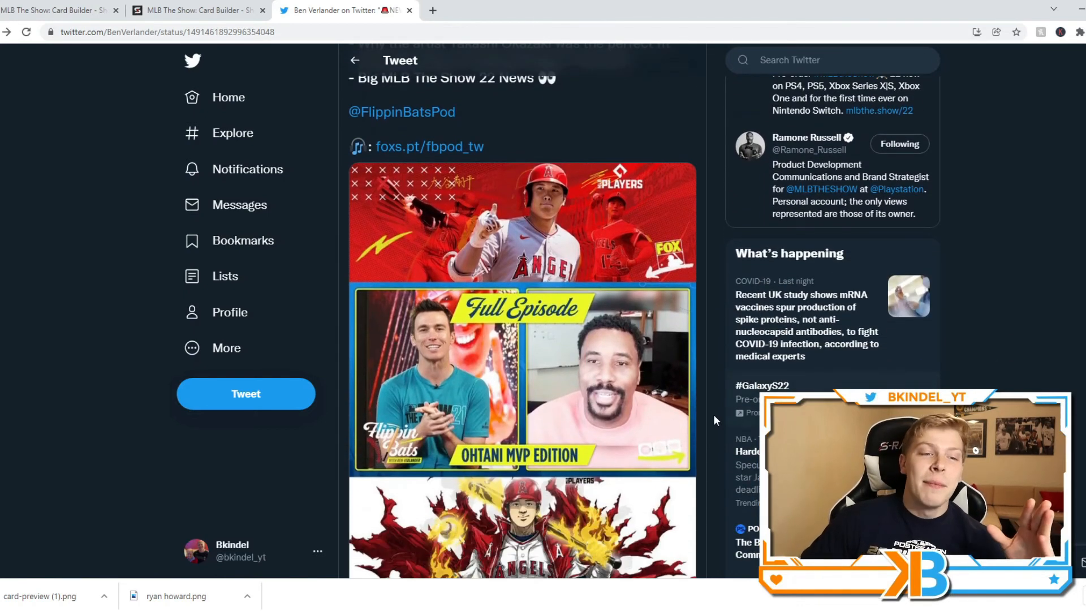
scroll("down", 3)
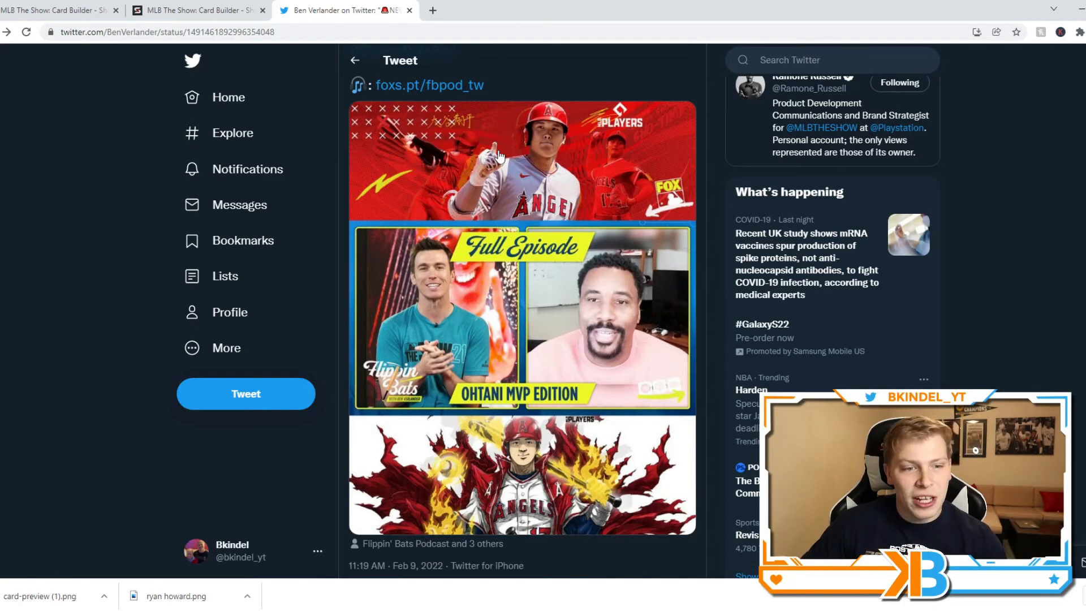
mouse_move(610, 349)
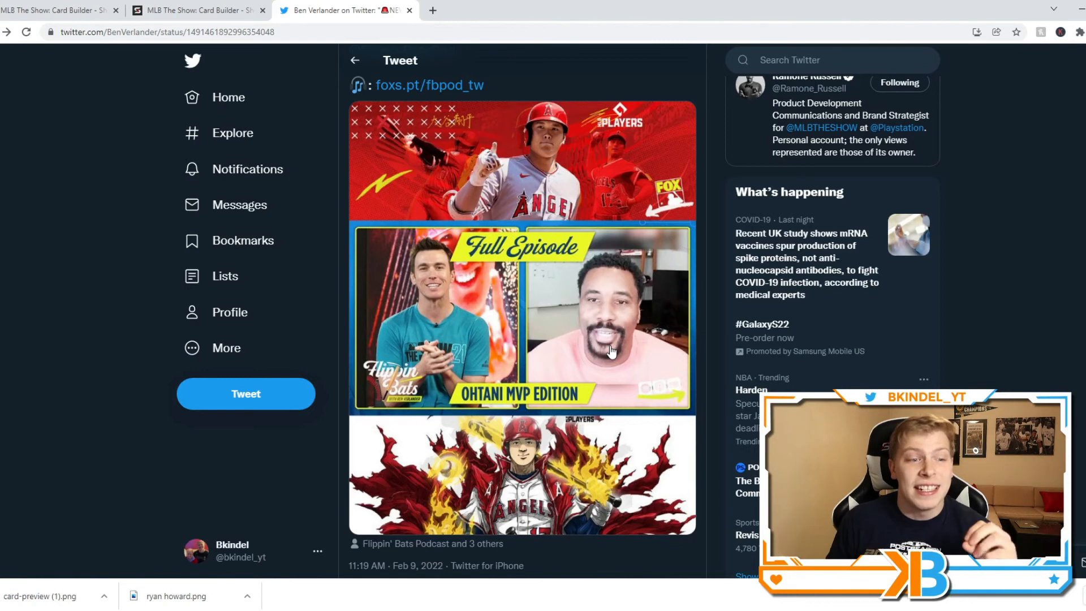
scroll("down", 3)
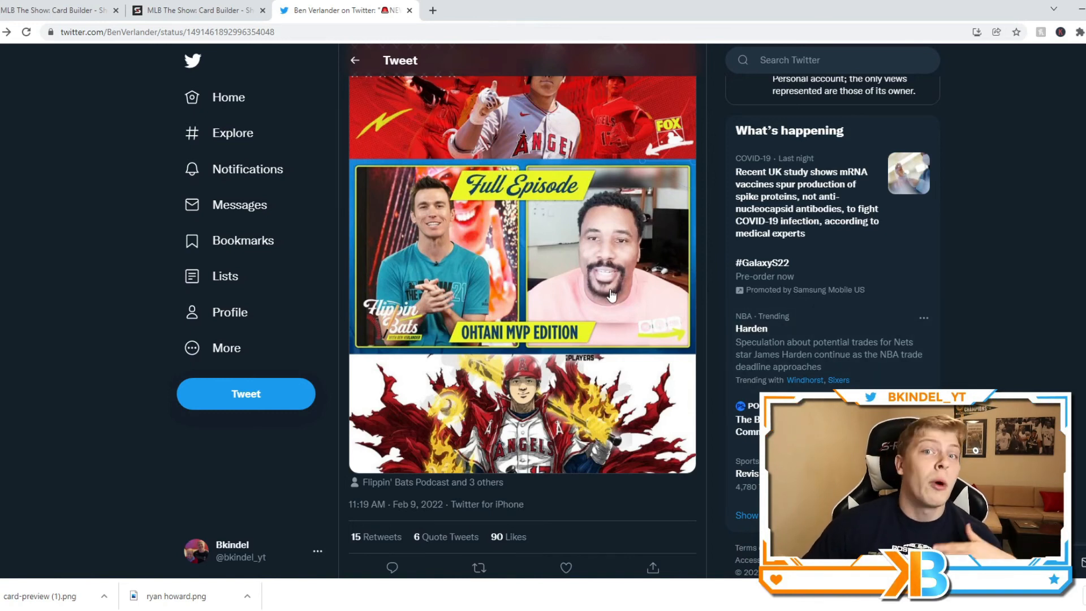
mouse_move(565, 526)
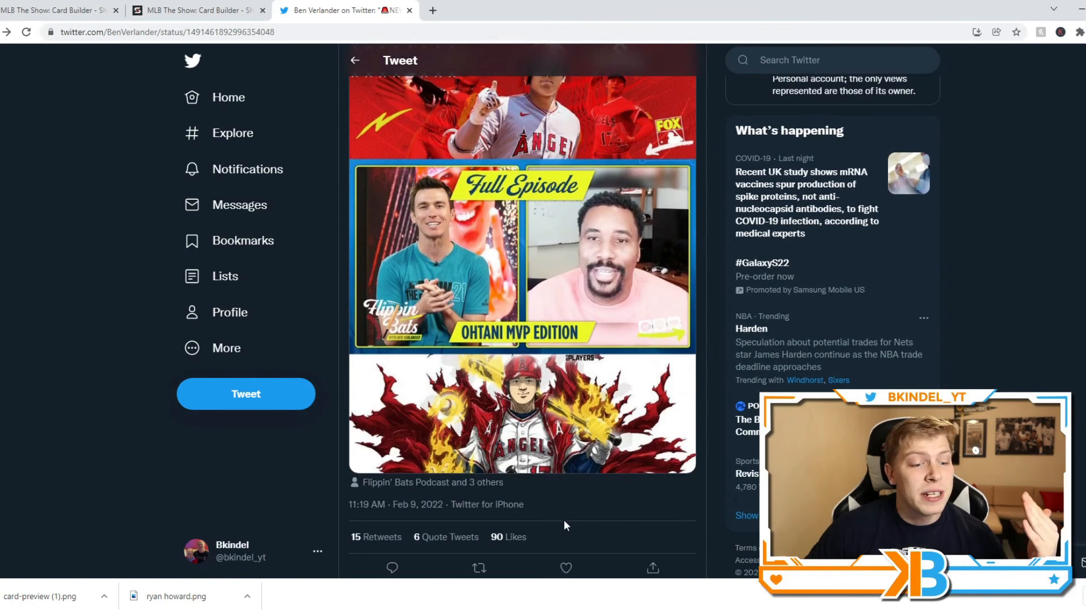